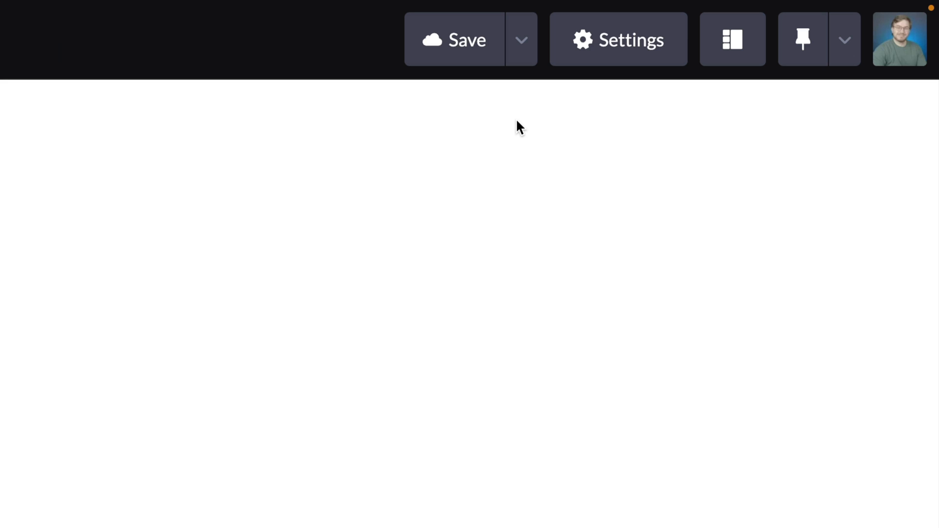
# Check the pen's CSS base is Reset in Settings before writing the layout markup.
pyautogui.click(621, 39)
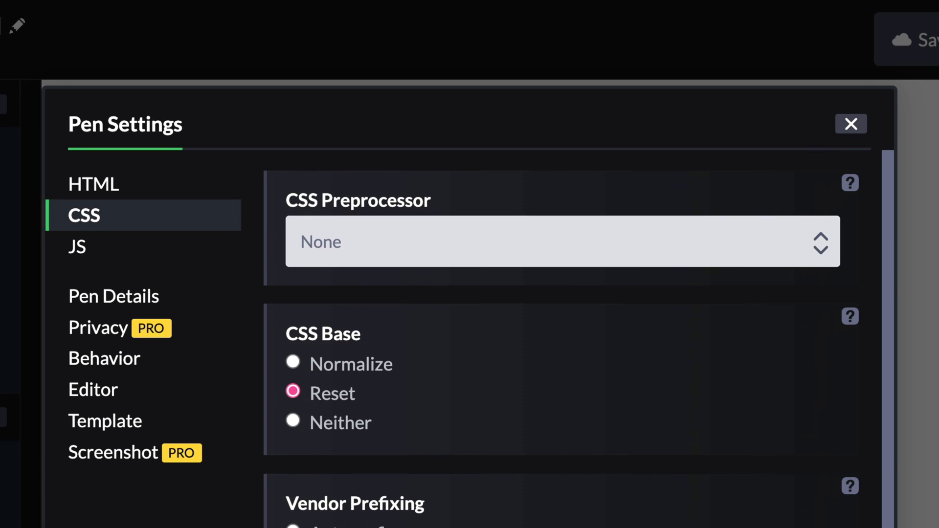
pyautogui.click(851, 124)
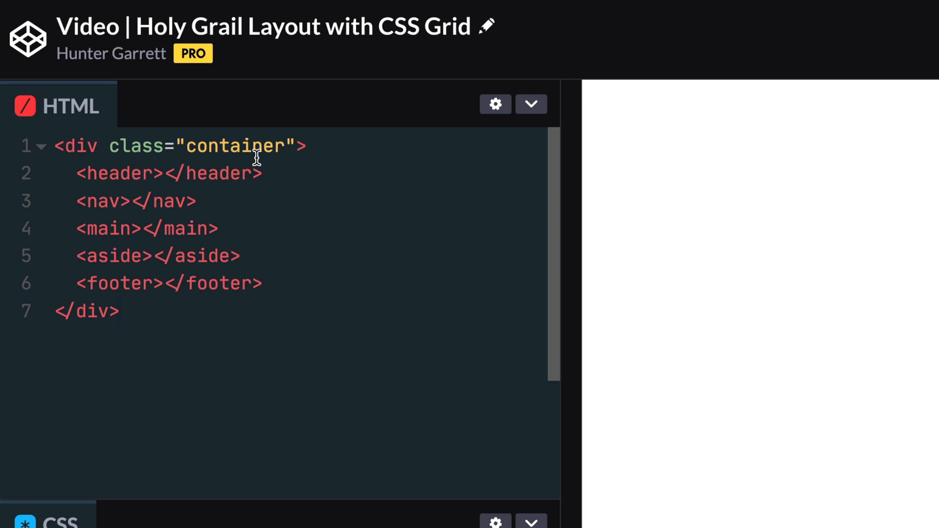
# Start an empty .container rule in the stylesheet.
pyautogui.click(118, 311)
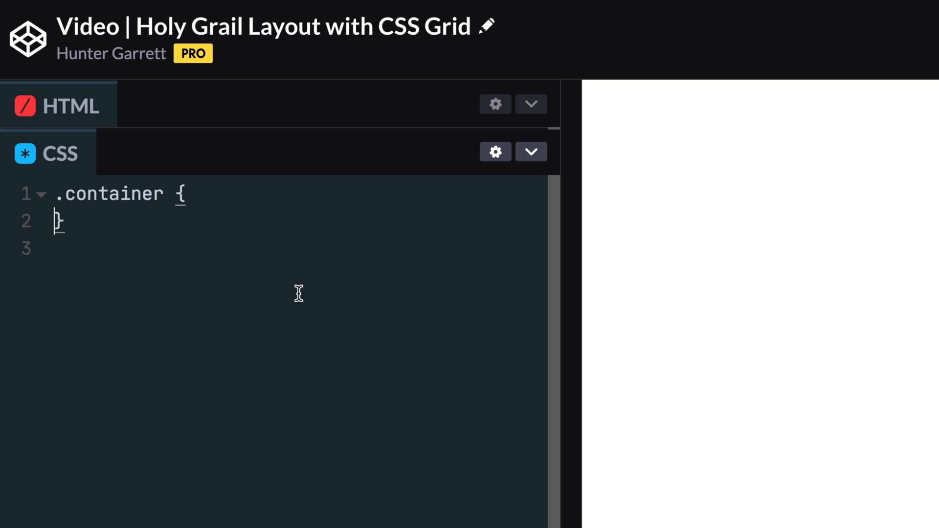
# Make .container display grid with columns 16rem 1fr 16rem and rows auto 1fr auto.
pyautogui.write('display: grid;')
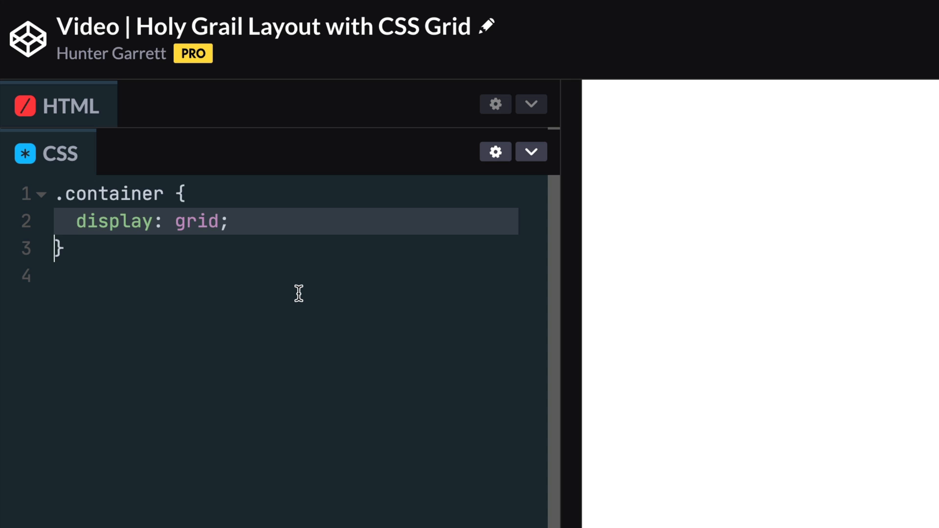
pyautogui.write('grid-template-columns: 16rem 1fr 16rem;')
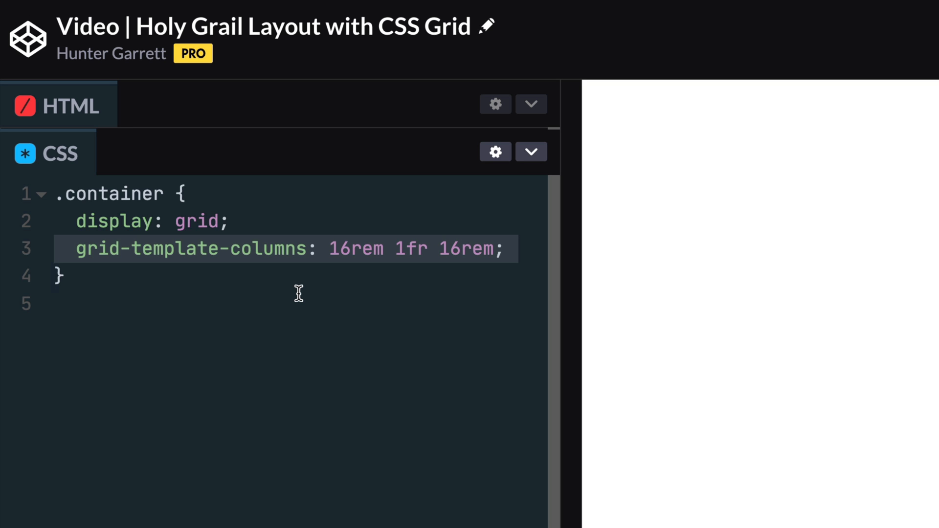
pyautogui.click(48, 276)
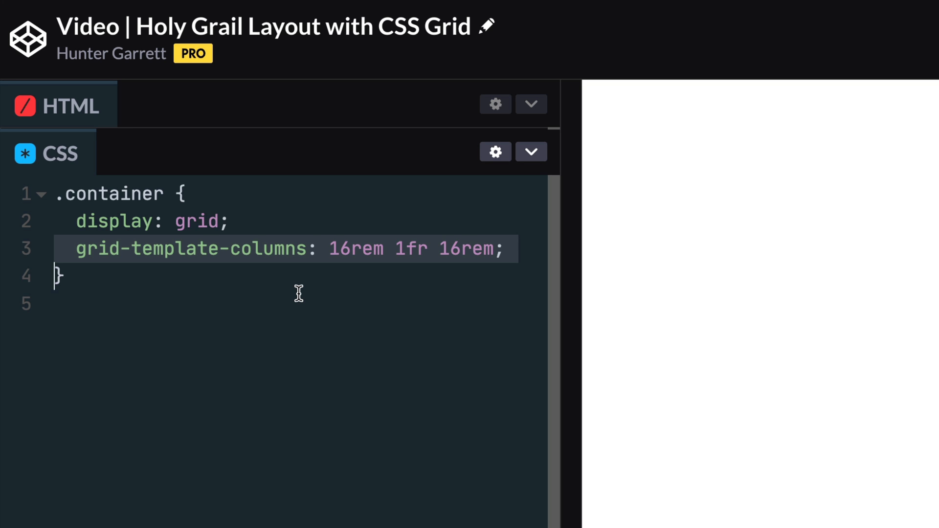
pyautogui.write('grid-template-rows: auto 1fr auto;')
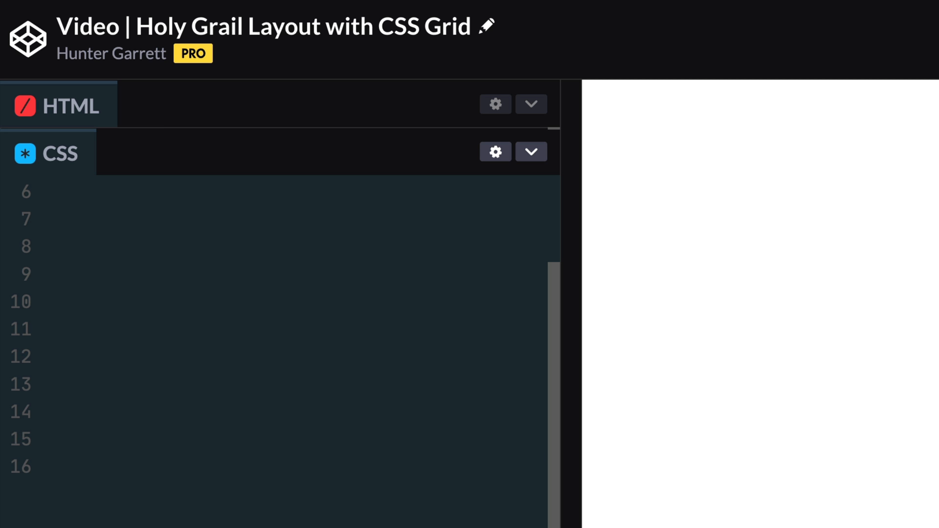
# Add header and nav rules assigning grid-area names header and nav.
pyautogui.click(52, 222)
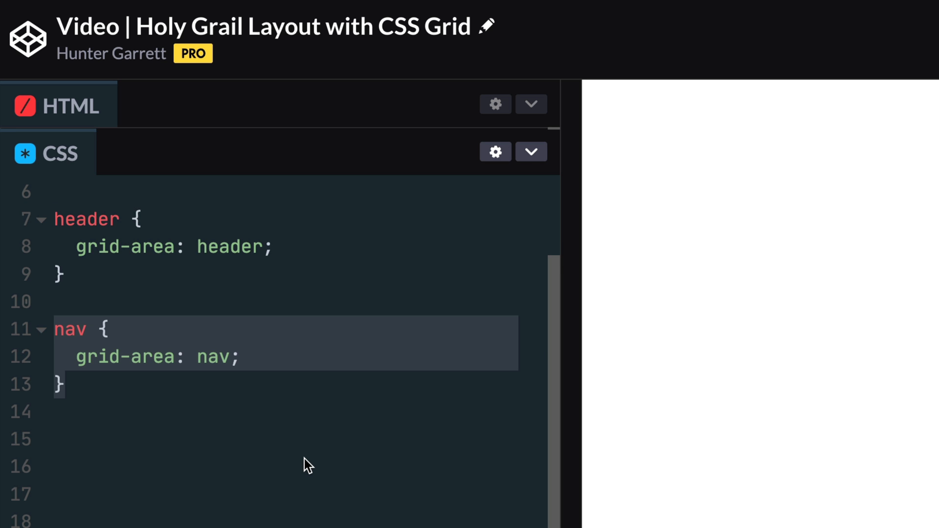
pyautogui.scroll(-3)
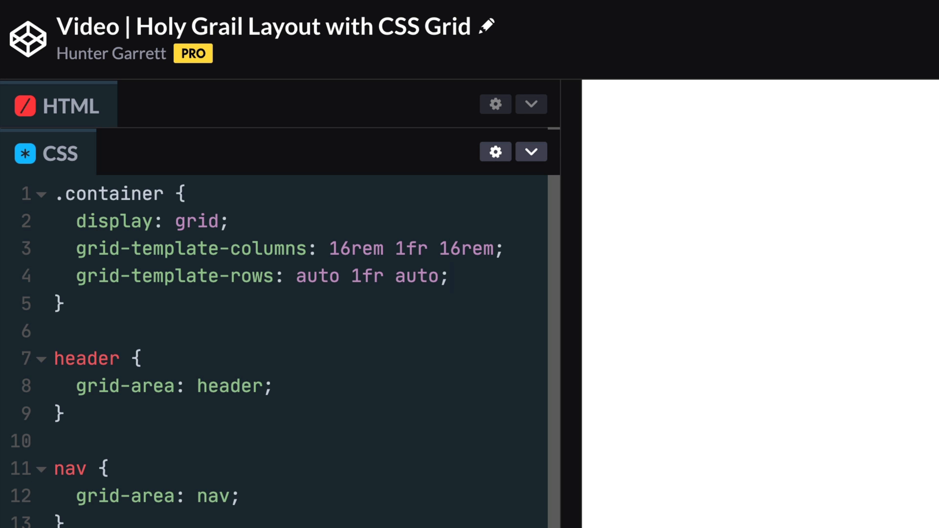
# Add grid-template-areas with rows "header header header" and "nav content ..." to the container.
pyautogui.click(450, 276)
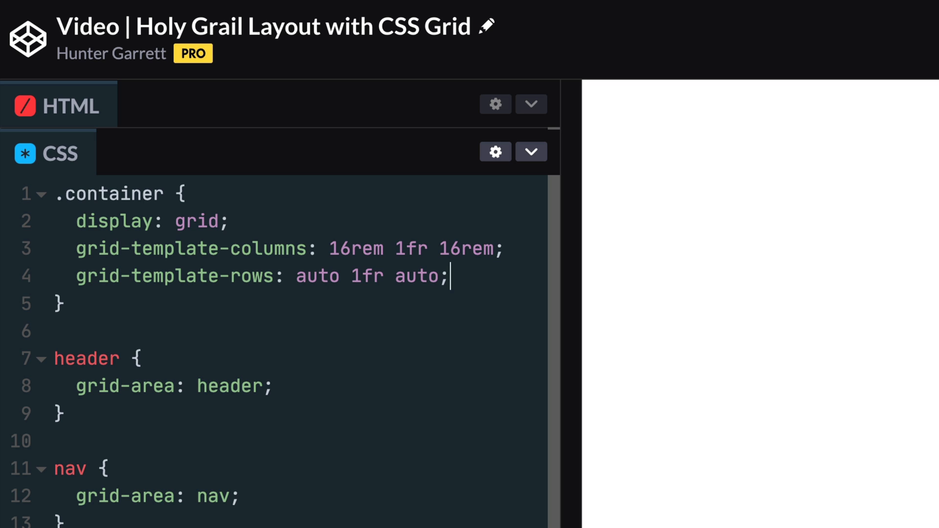
pyautogui.write('grid-template-areas:')
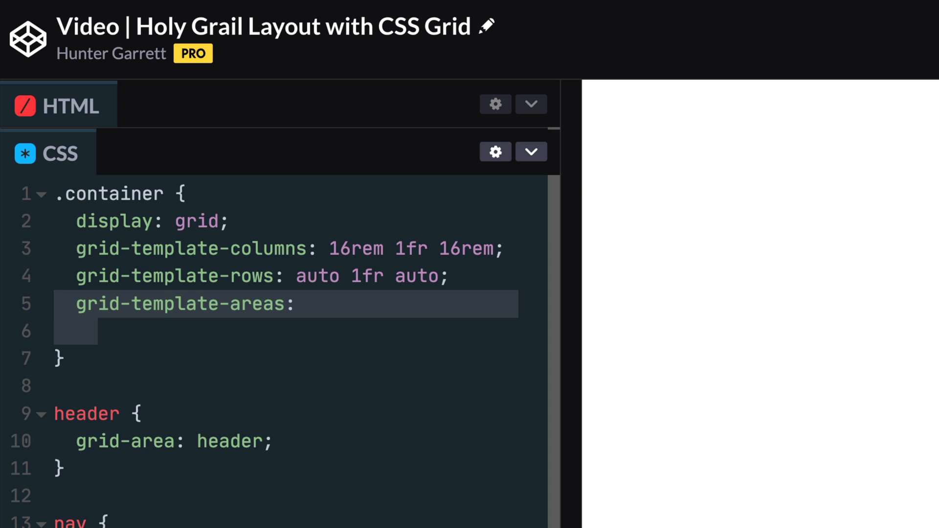
pyautogui.write('""')
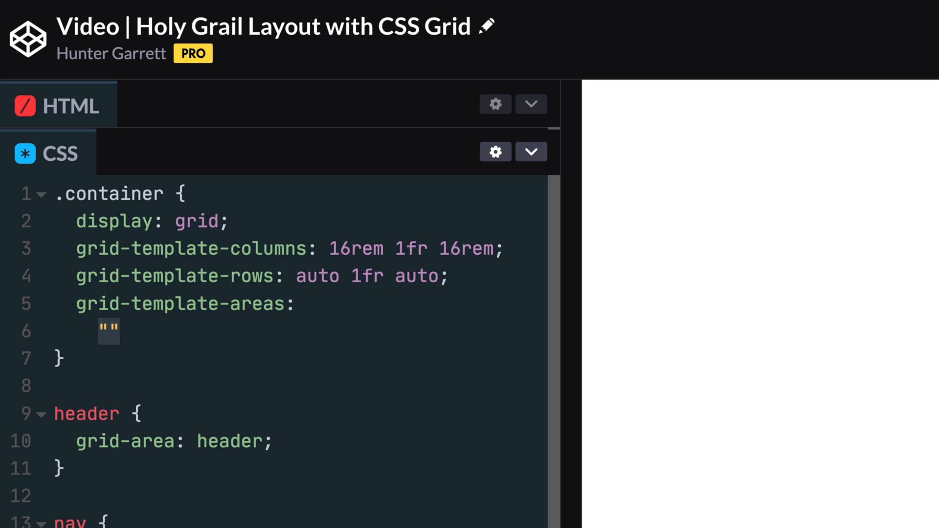
pyautogui.write('header header header')
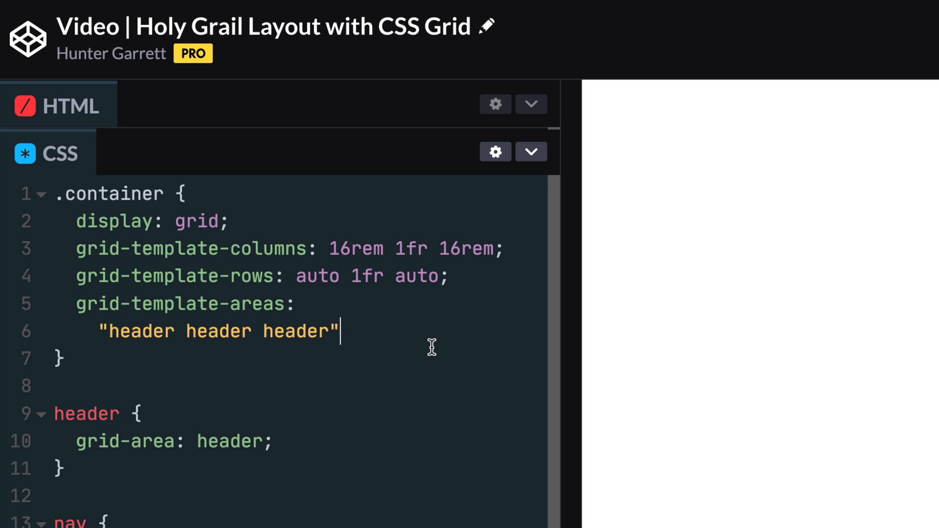
pyautogui.press('Enter')
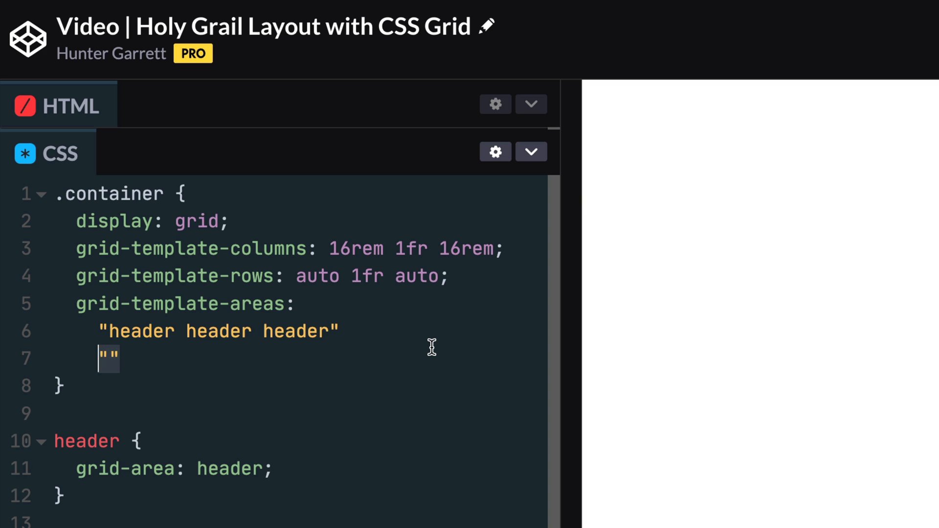
pyautogui.write('nav')
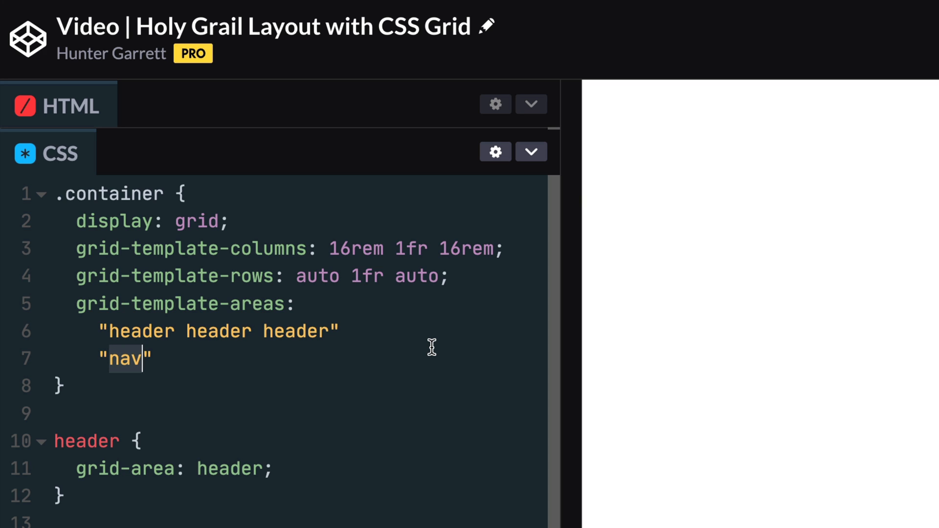
pyautogui.write('content')
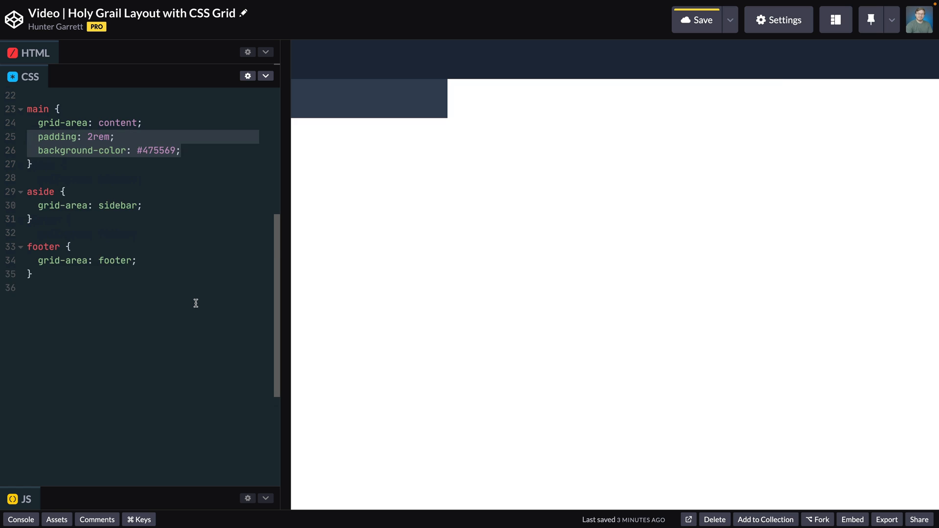
# Give the sections padding 2rem and slate backgrounds, with the container at min-height 100vh.
pyautogui.scroll(-3)
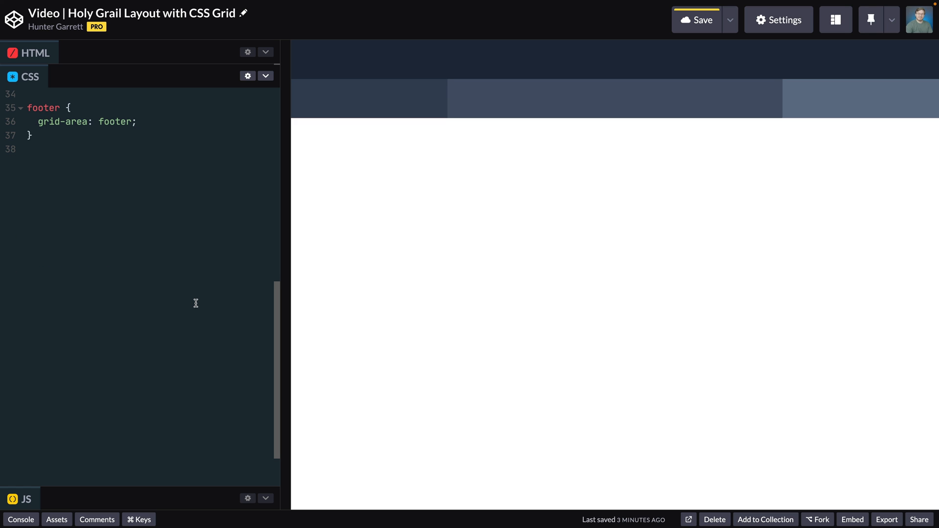
pyautogui.write('padding: 2rem;')
pyautogui.write('min-height: 100vh;')
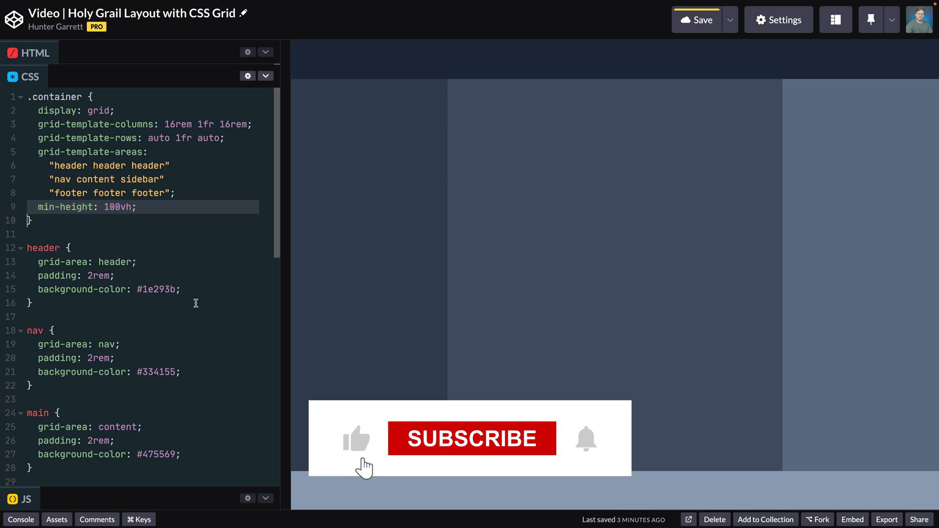
pyautogui.click(473, 440)
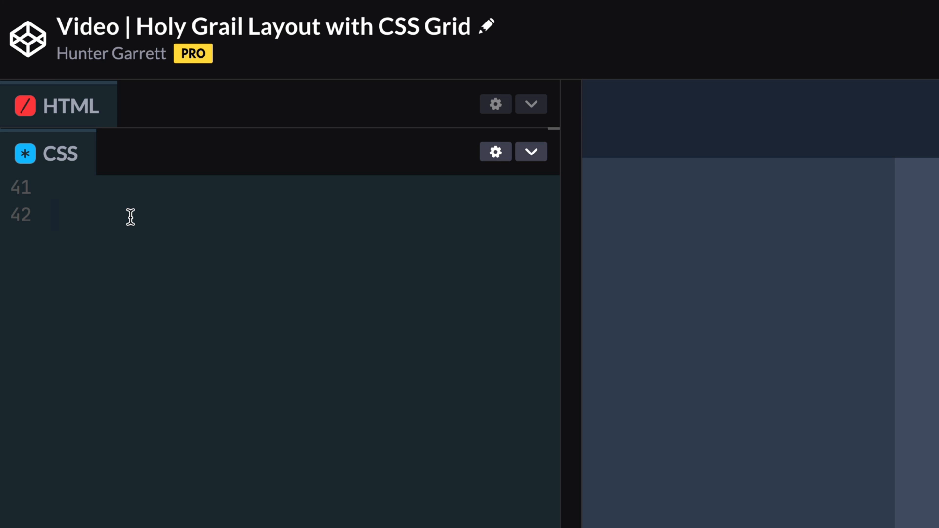
# In a max-width 1024px media query, reset .container to one 1fr column and start its row sizes.
pyautogui.write('@media (max-width: 1024px) {')
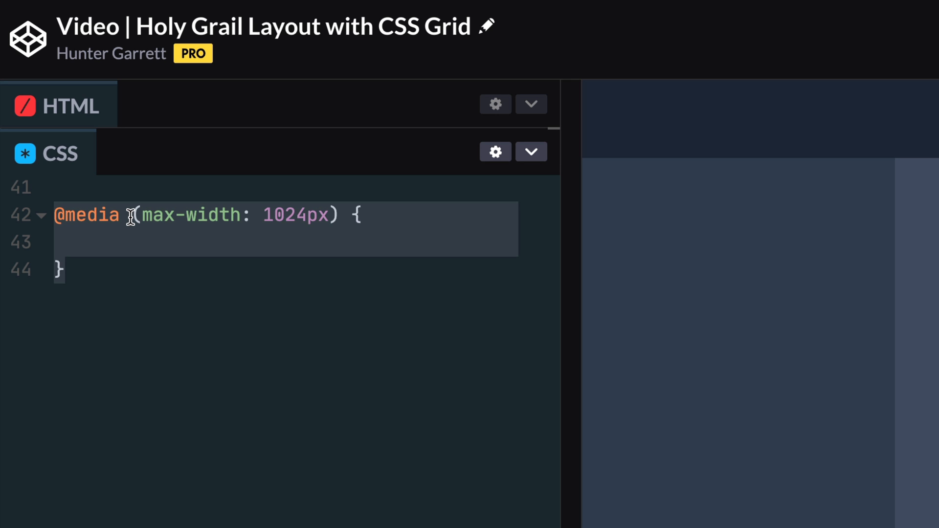
pyautogui.write('.container {')
pyautogui.write('grid-template-columns:;')
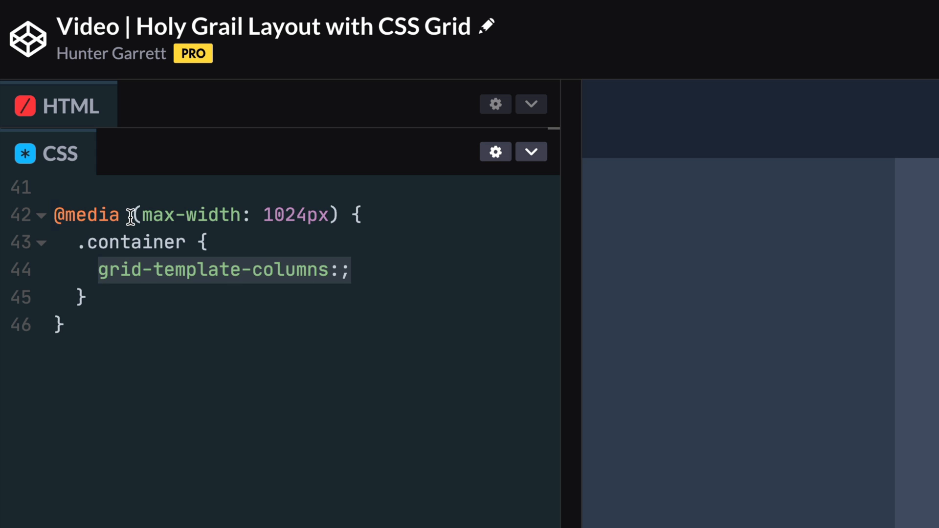
pyautogui.write('1fr')
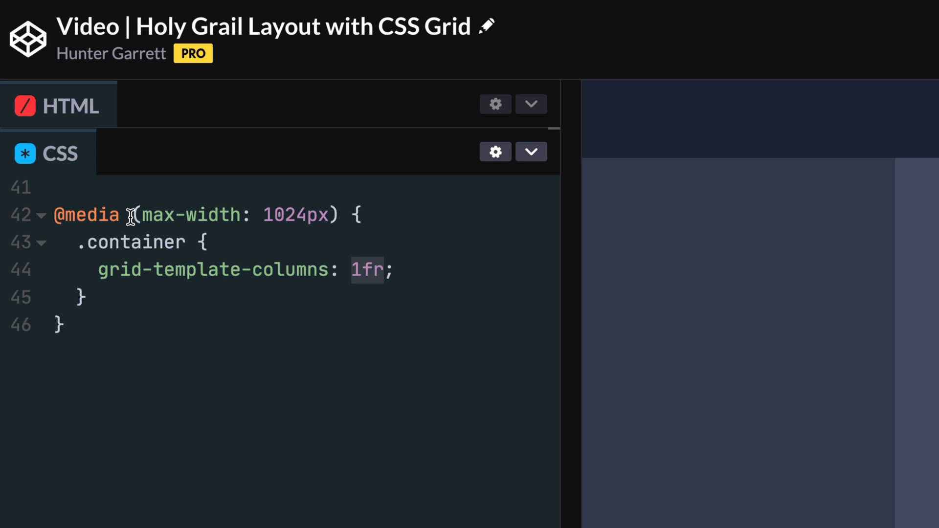
pyautogui.write('grid-template-rows:;')
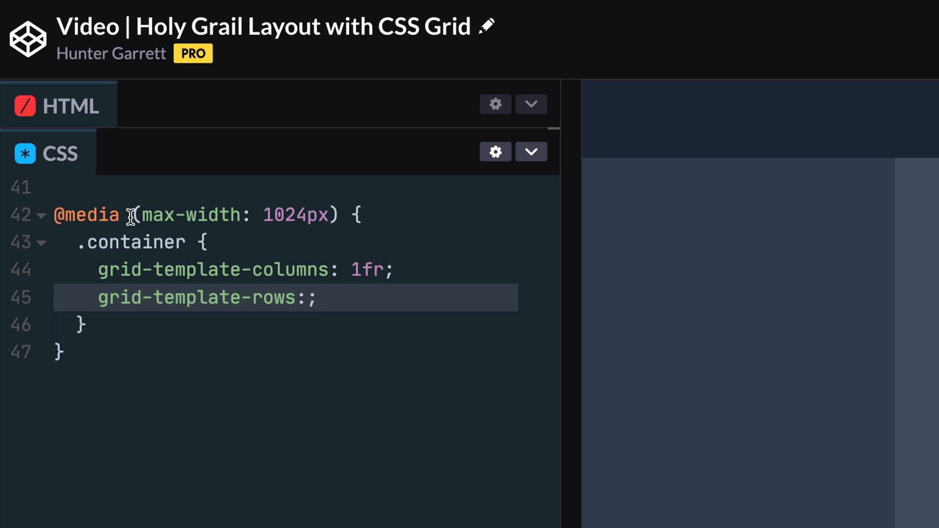
pyautogui.write('auto')
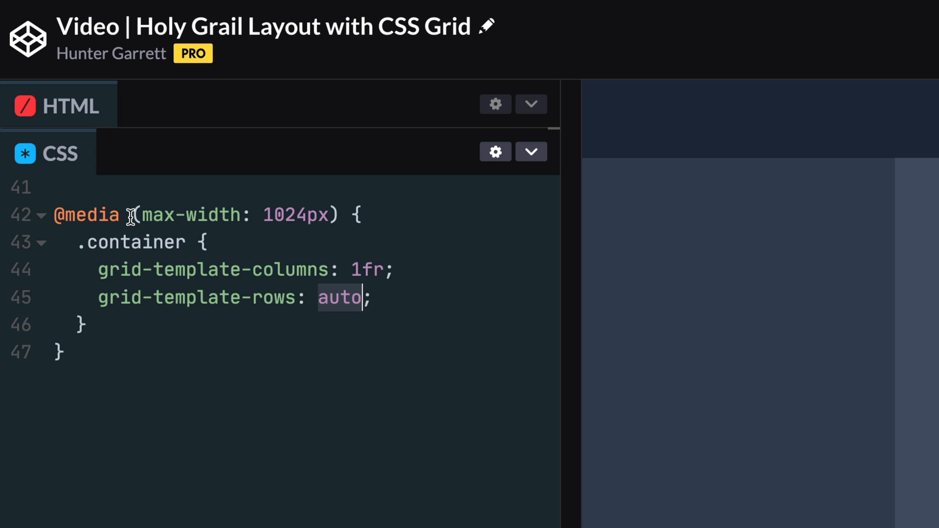
pyautogui.write('minmax(5rem, auto)')
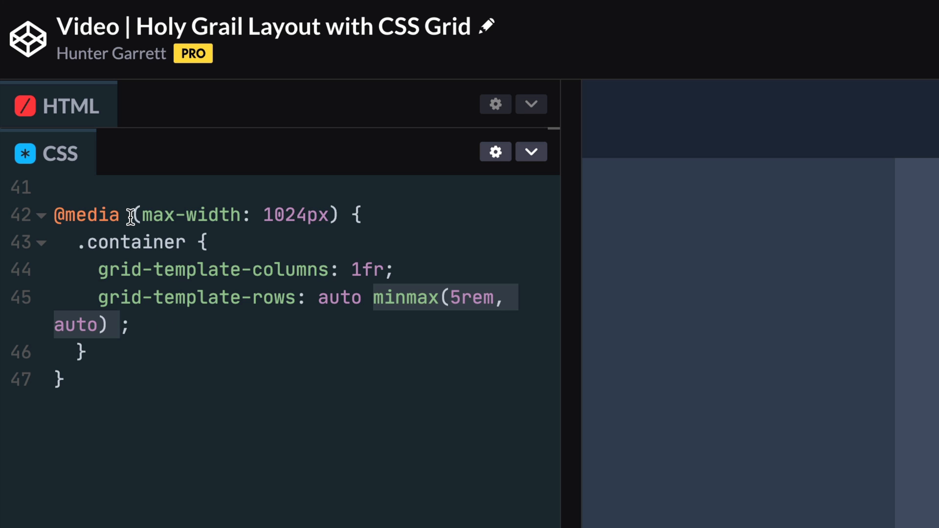
# Finish rows auto, minmax(5rem, auto), 1fr, minmax(5rem, auto), auto with stacked areas, then test preview widths.
pyautogui.write('1fr')
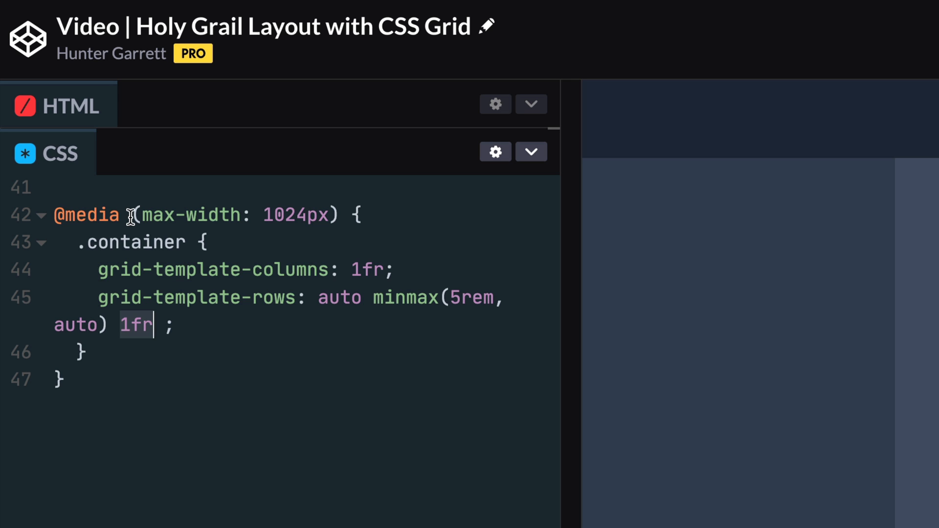
pyautogui.write('minmax(5rem, auto)')
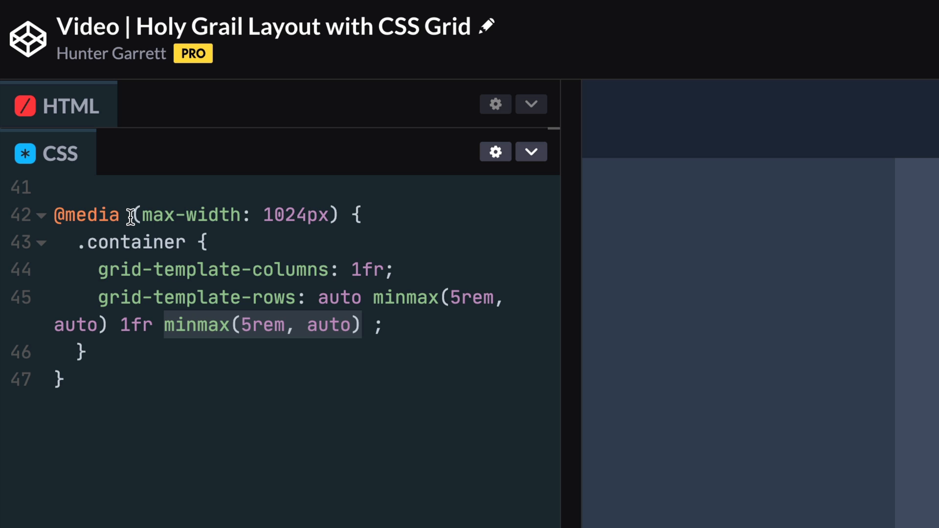
pyautogui.write('auto')
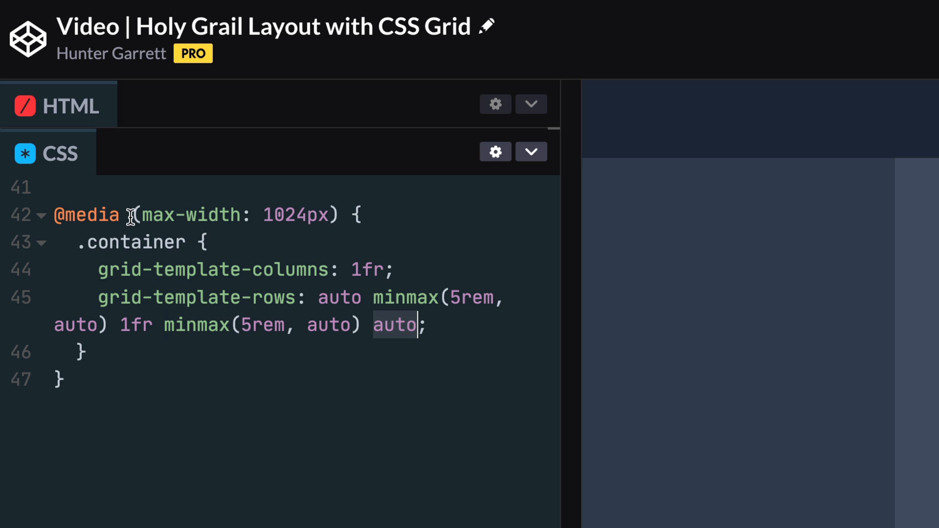
pyautogui.write('grid-template-areas:')
pyautogui.write('"header')
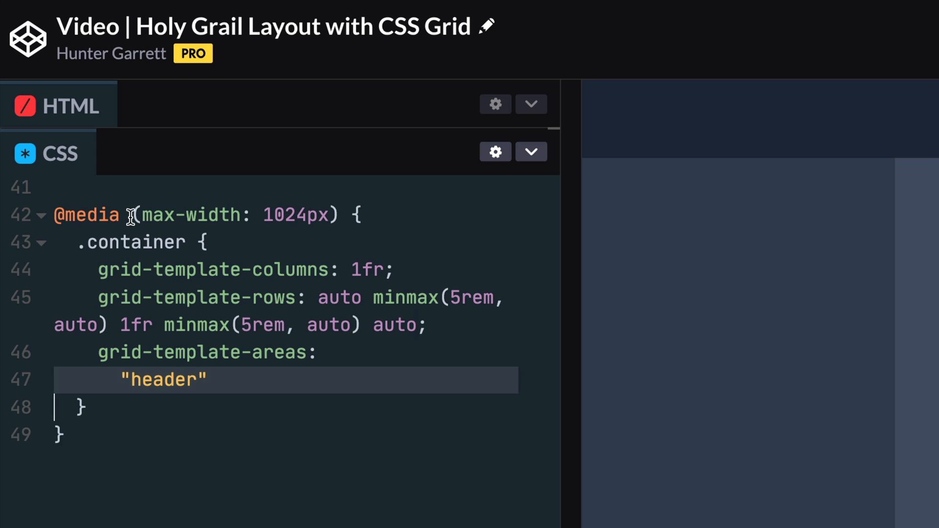
pyautogui.write('"nav"')
pyautogui.write('"footer";')
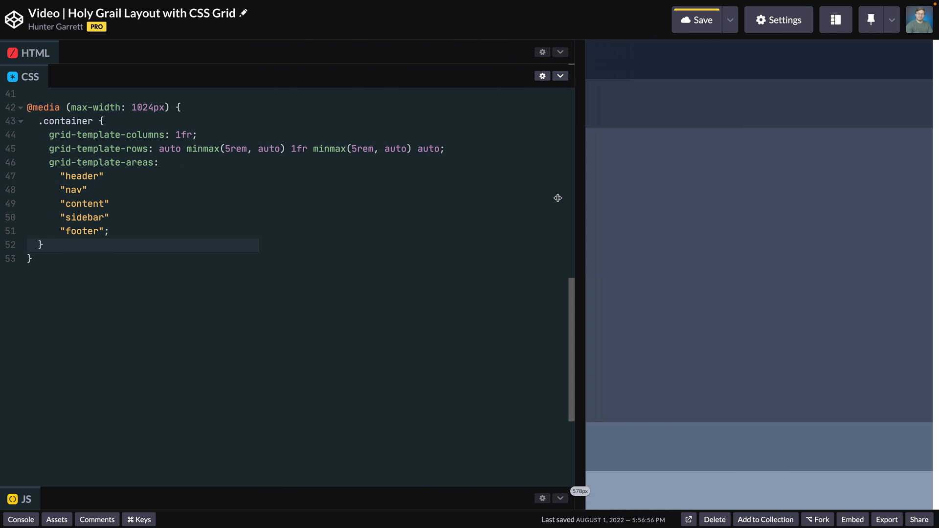
pyautogui.moveTo(557, 198); pyautogui.dragTo(269, 199)
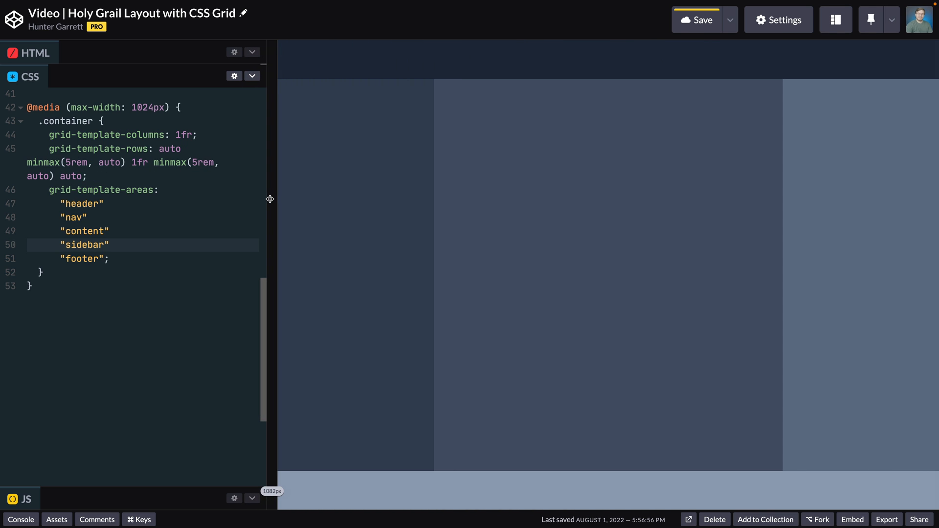